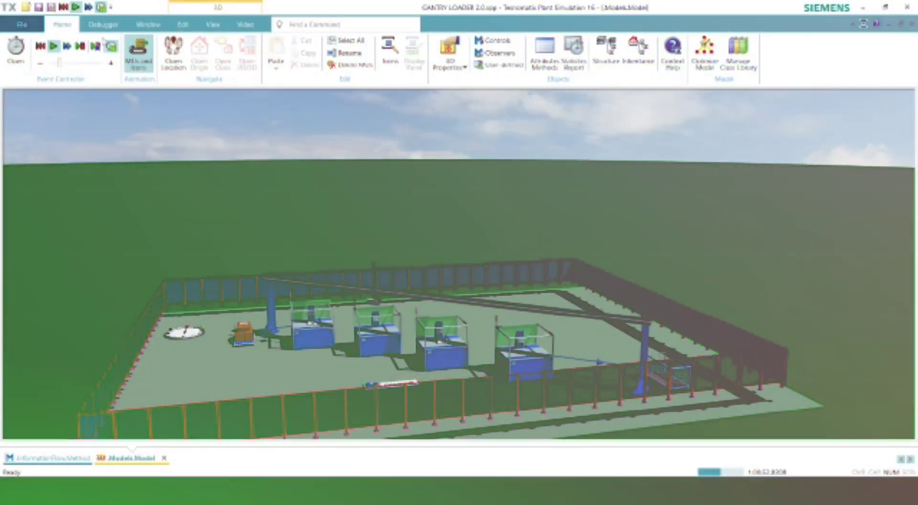
Step: Switch the gantry loader 3D view to Full Screen from the Window ribbon
{"action": "left_click", "coordinate": [148, 25]}
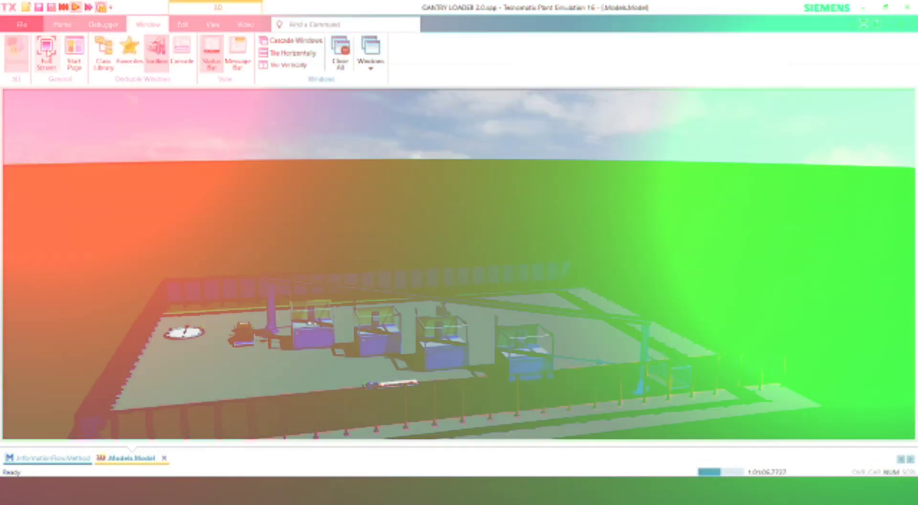
{"action": "left_click", "coordinate": [46, 48]}
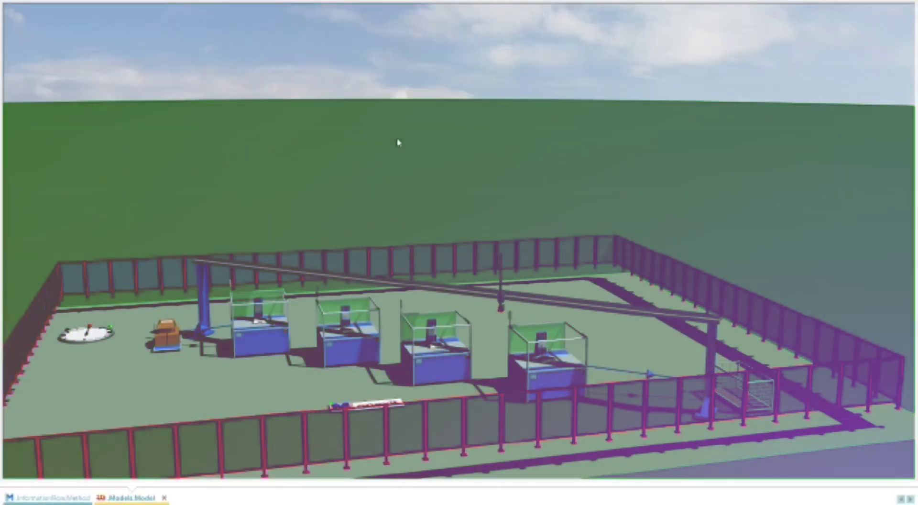